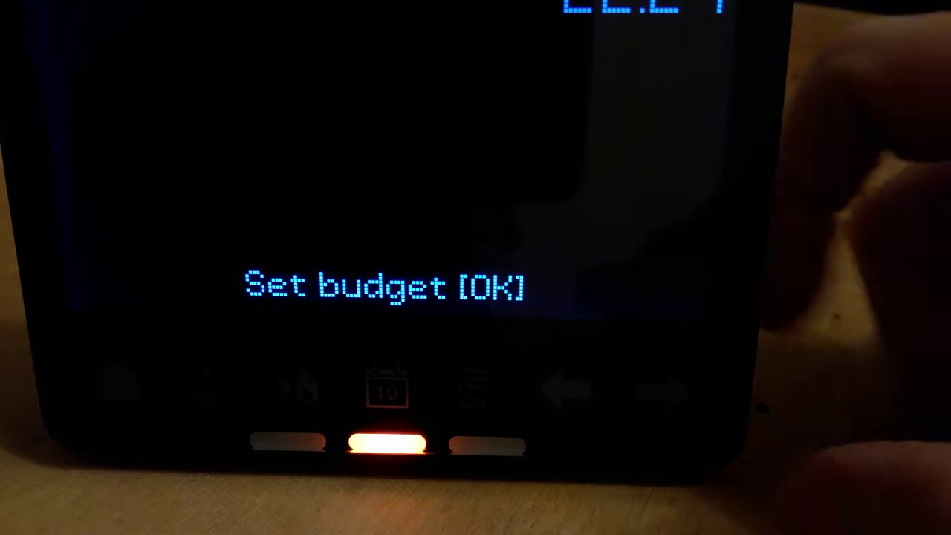
- Move past Set budget to WiFi options and select it
click(658, 390)
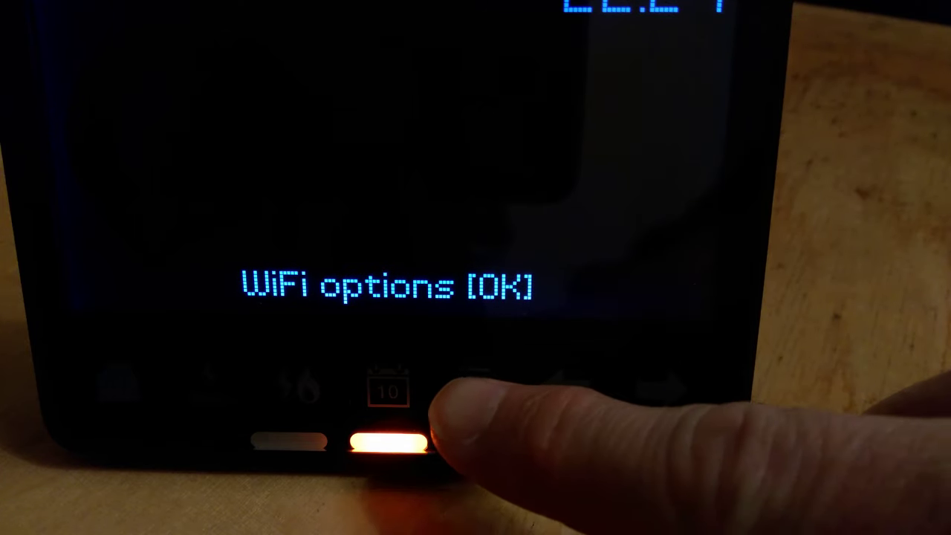
click(387, 446)
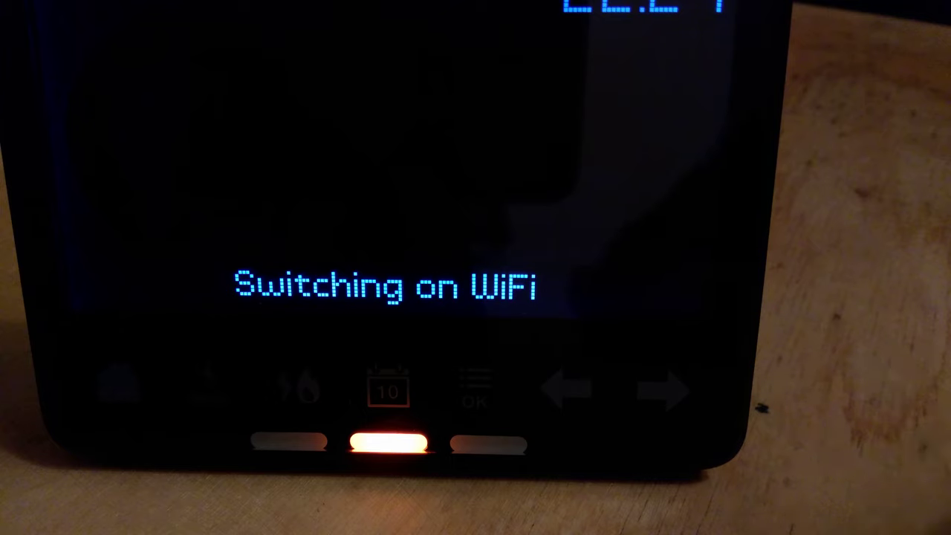
- Turn the device's WiFi on at the WiFi on/off option
click(385, 446)
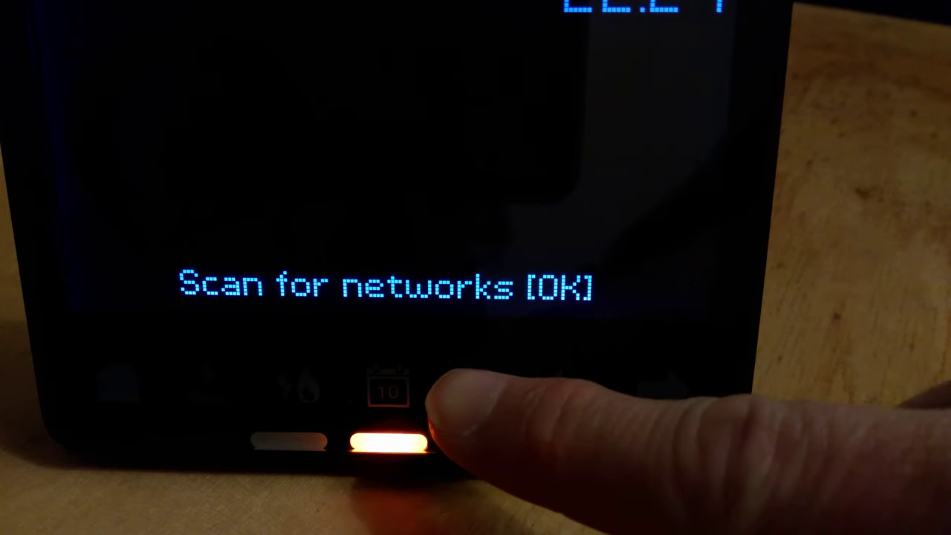
- Start a scan for nearby wireless networks
click(390, 442)
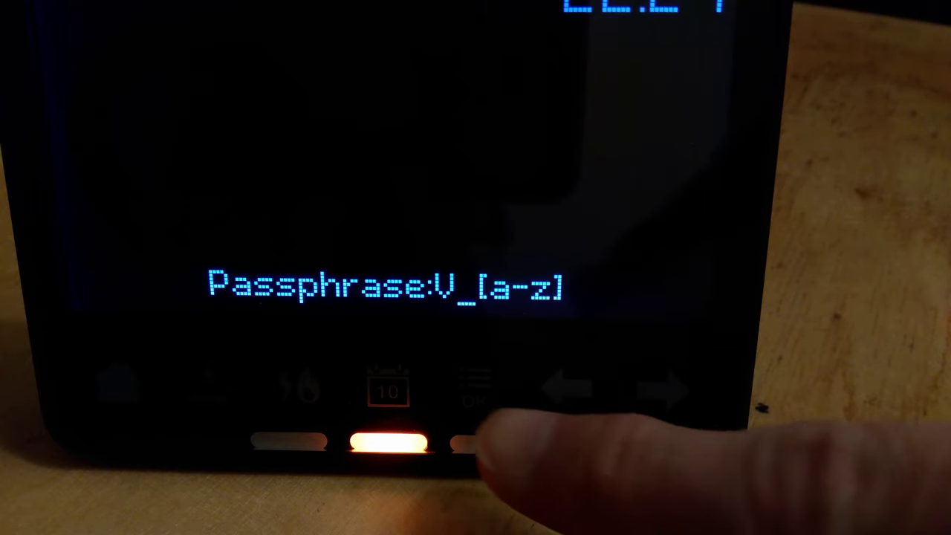
- Open the lowercase letter group for the passphrase's second character
click(476, 442)
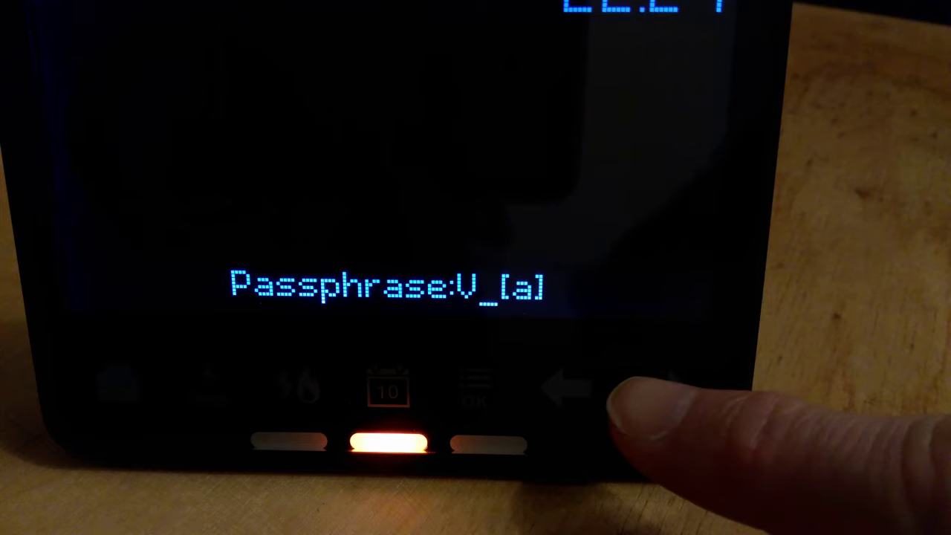
- Cycle character groups and letters to add several more passphrase characters after V
click(661, 386)
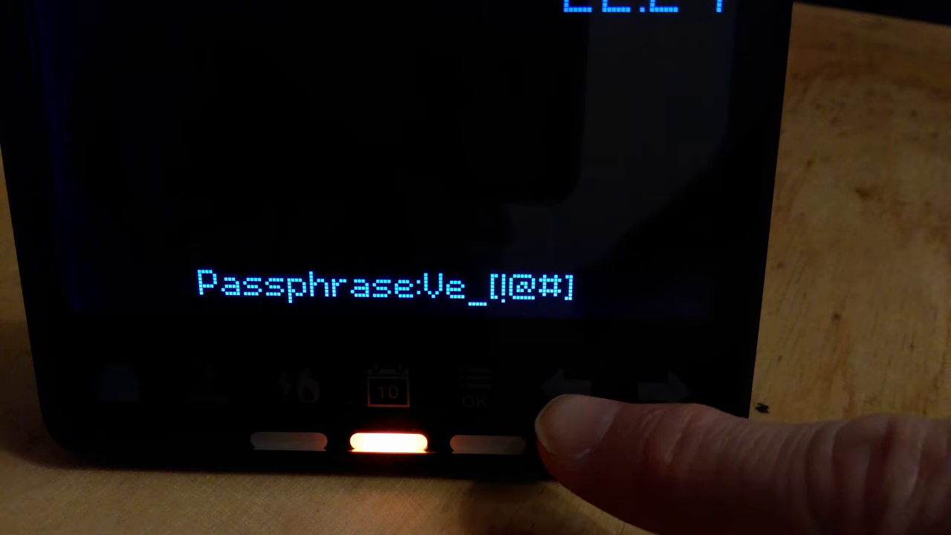
click(654, 390)
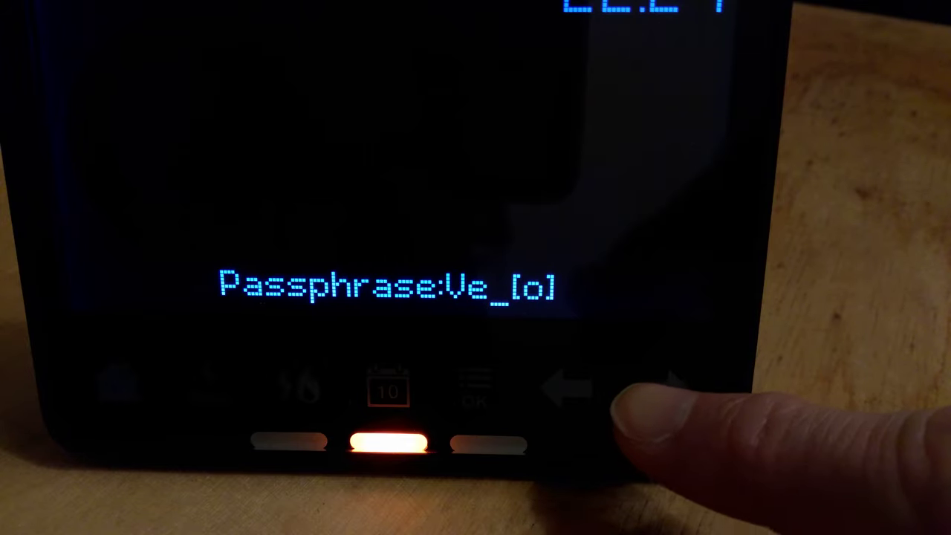
click(386, 444)
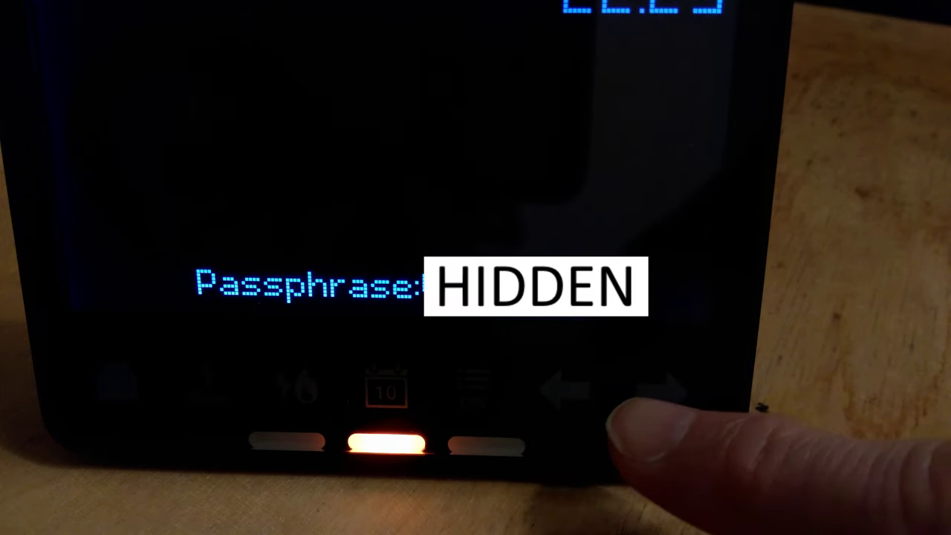
click(387, 446)
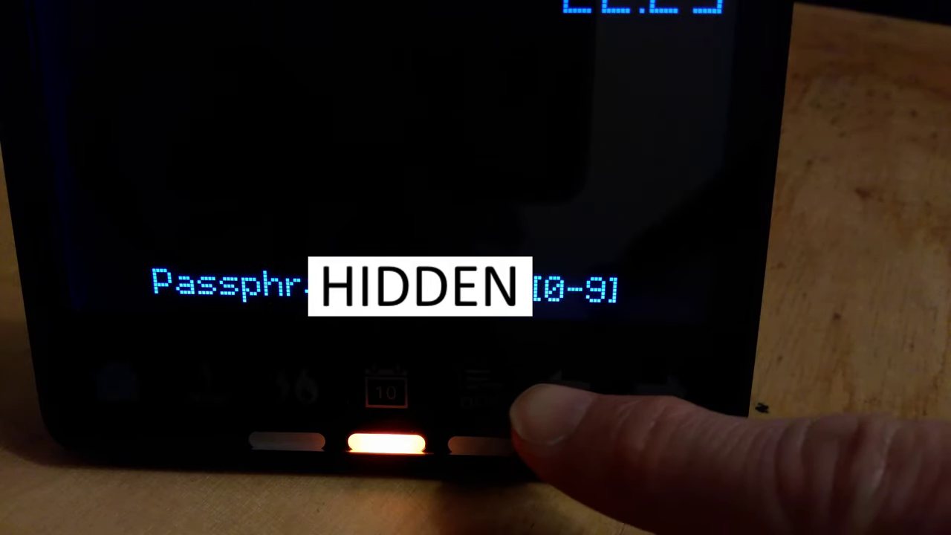
- Add the final digit 2 from the 0-9 group and reach [SAVE]
click(383, 444)
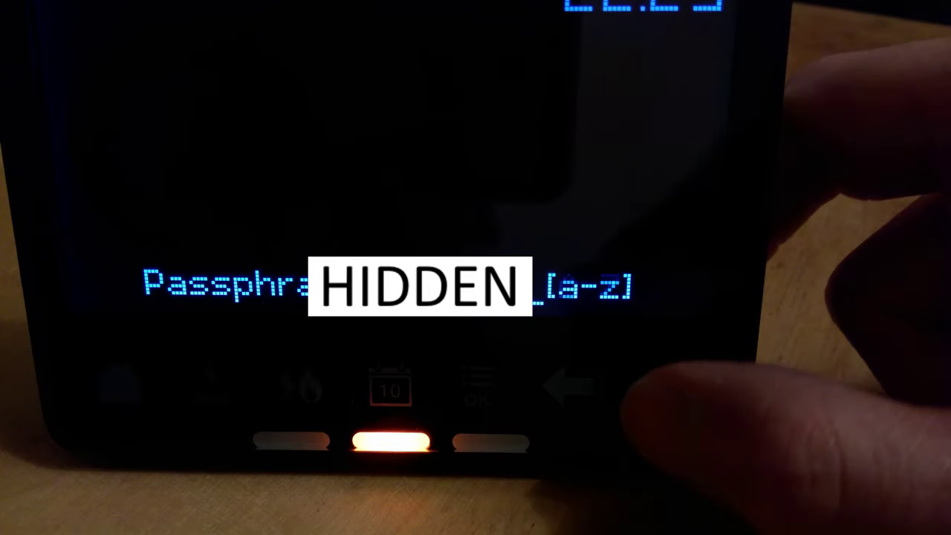
click(388, 442)
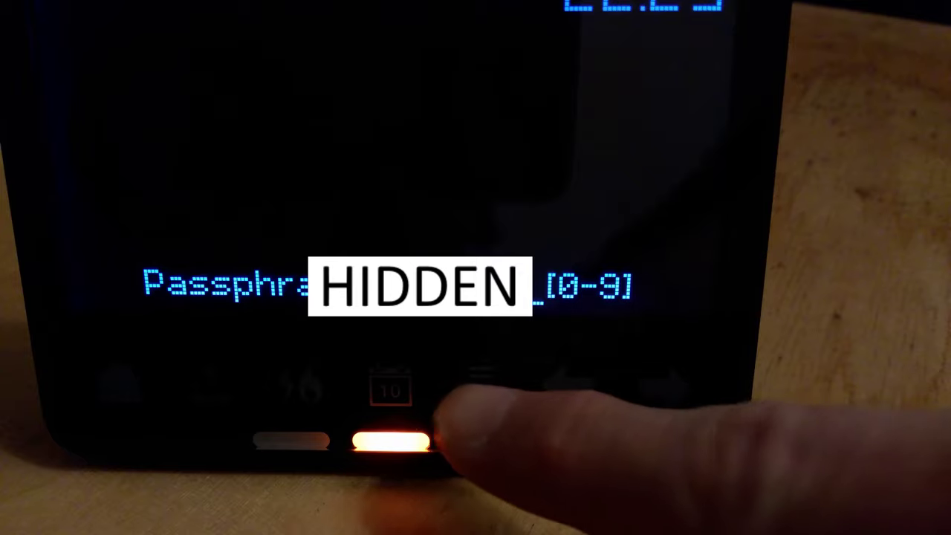
click(390, 442)
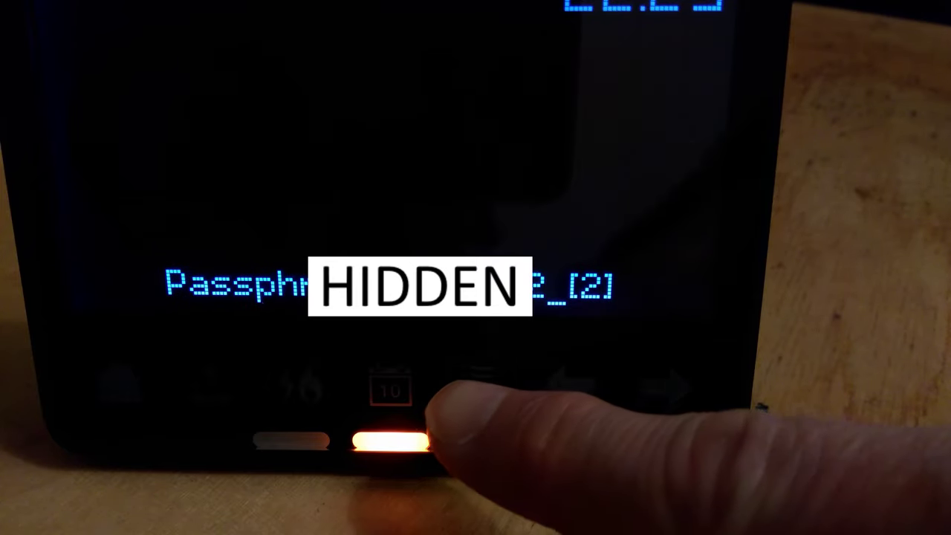
click(392, 442)
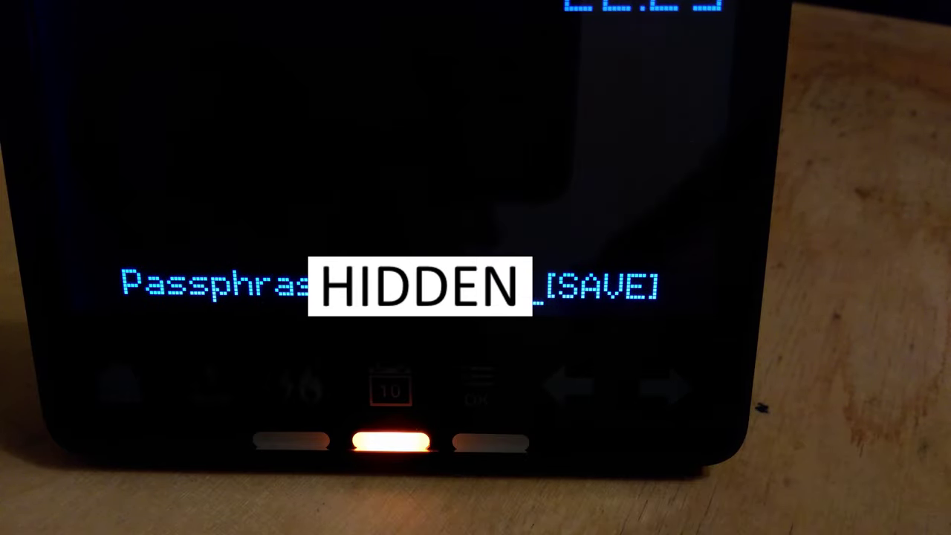